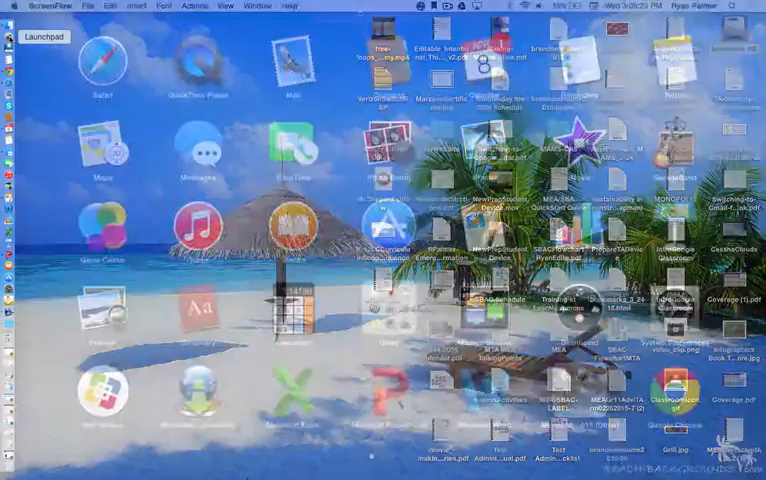
- Launch iMovie from Launchpad and bring its library window to the front
click(36, 18)
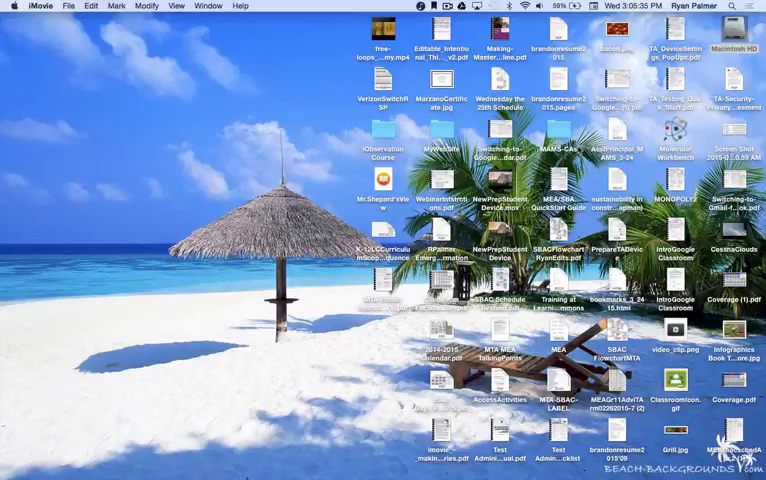
click(37, 6)
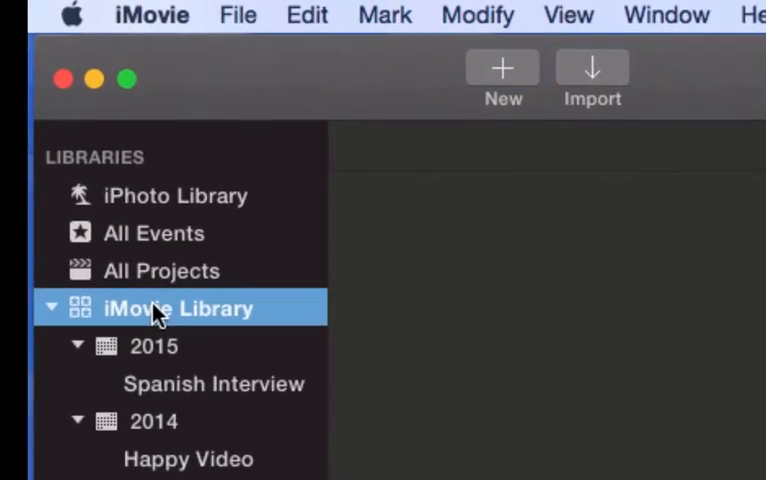
mouse_move(237, 15)
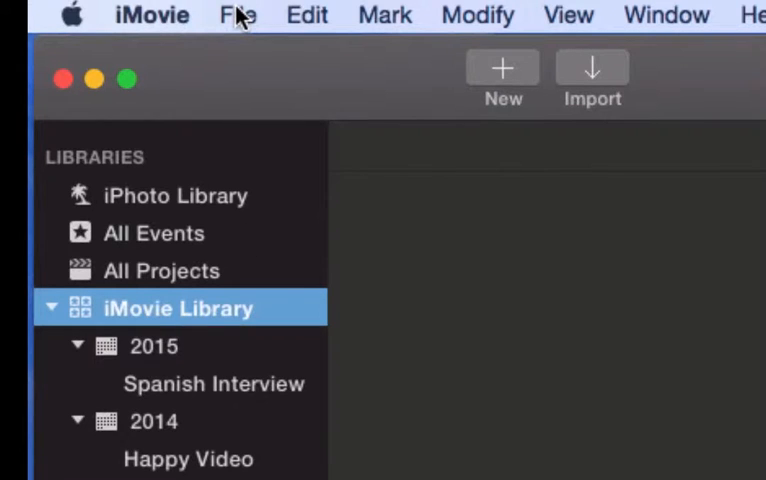
- Create a new event named 'Book Trailer' from the File menu
click(238, 15)
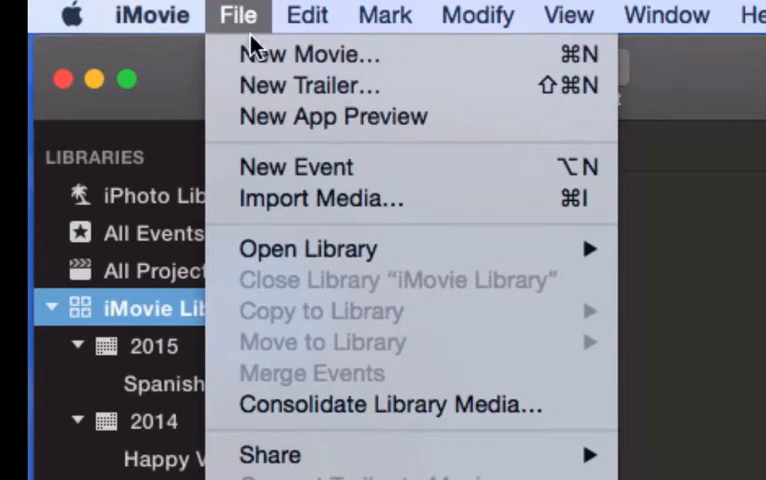
click(295, 166)
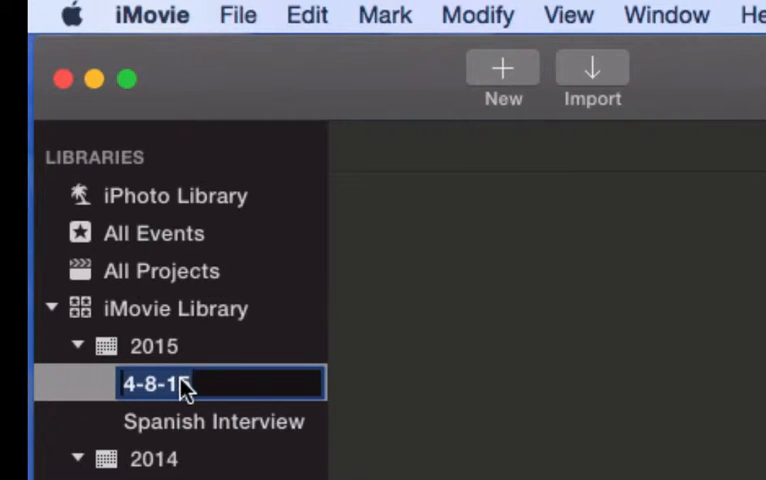
mouse_move(178, 383)
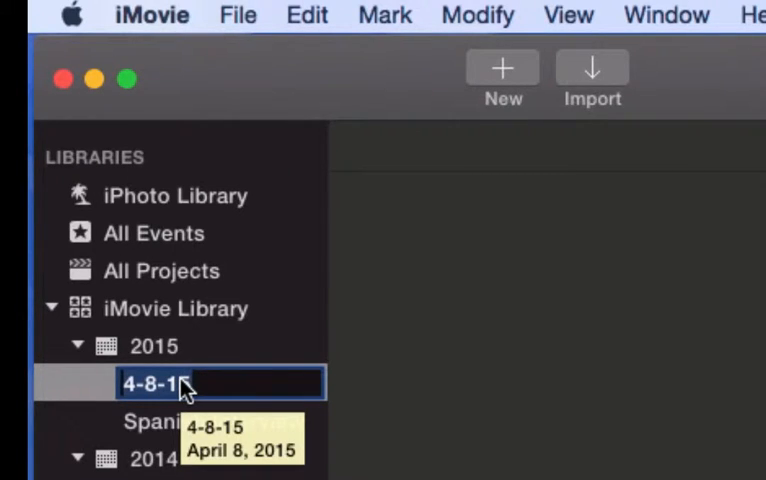
text(Book)
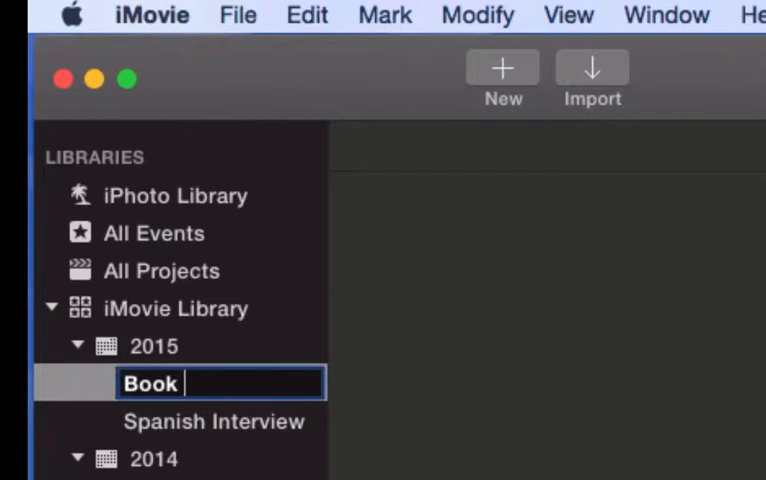
text(Trailer)
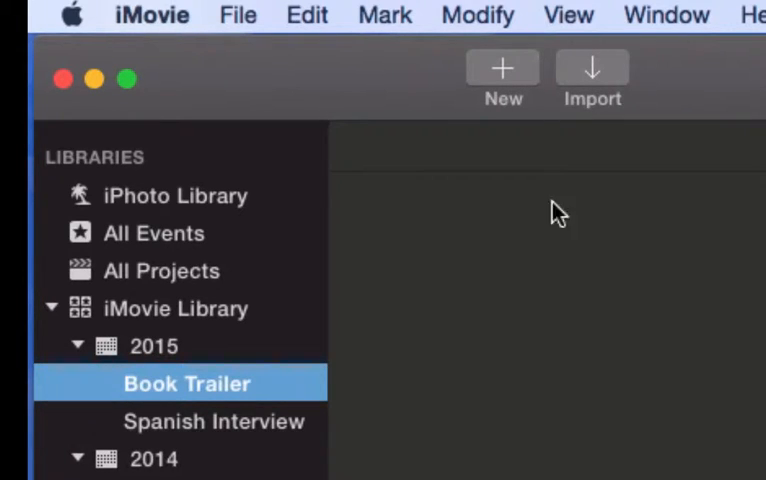
mouse_move(503, 90)
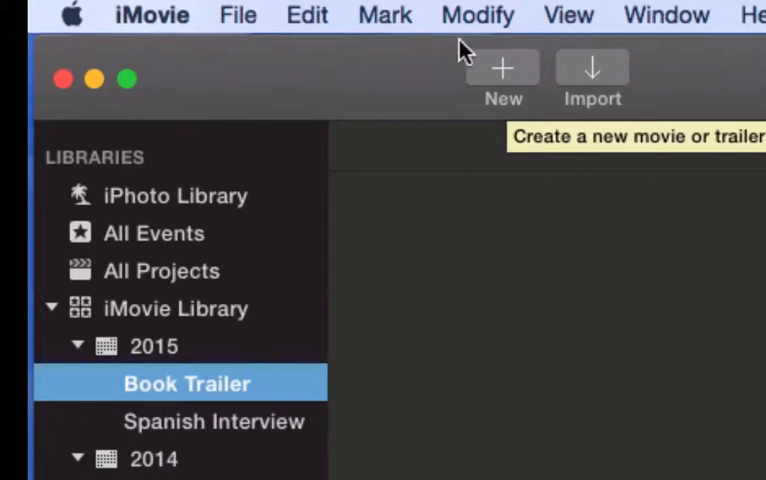
mouse_move(502, 70)
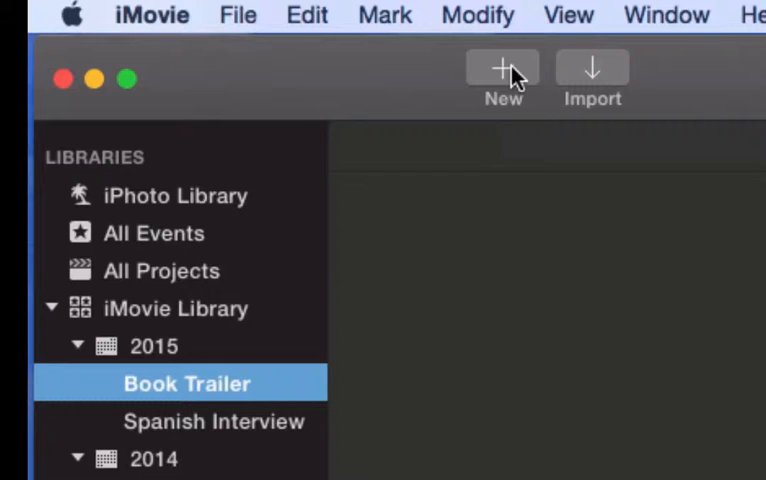
mouse_move(502, 70)
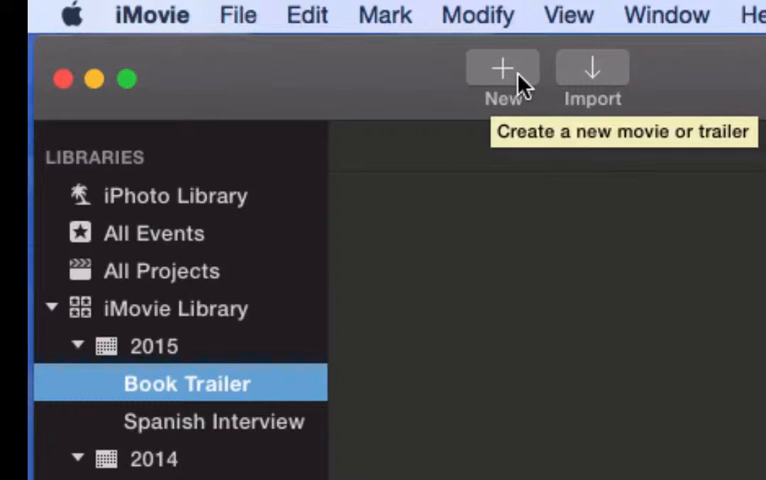
mouse_move(515, 75)
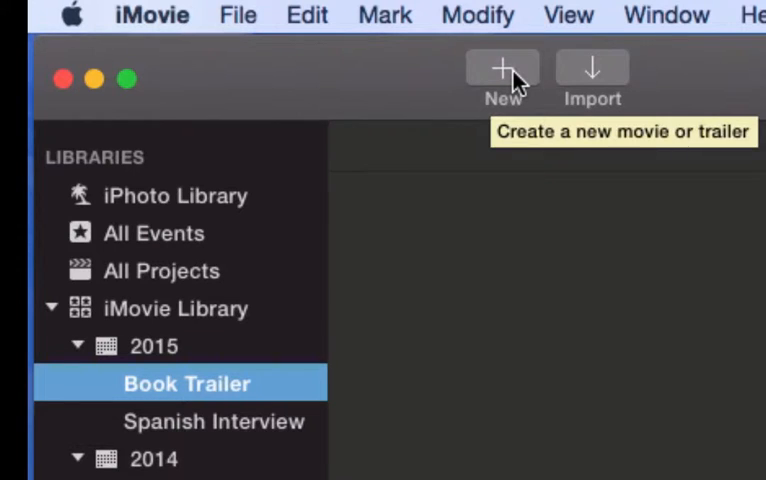
- Create a no-theme movie named 'Hatchet' in the Book Trailer event
click(502, 70)
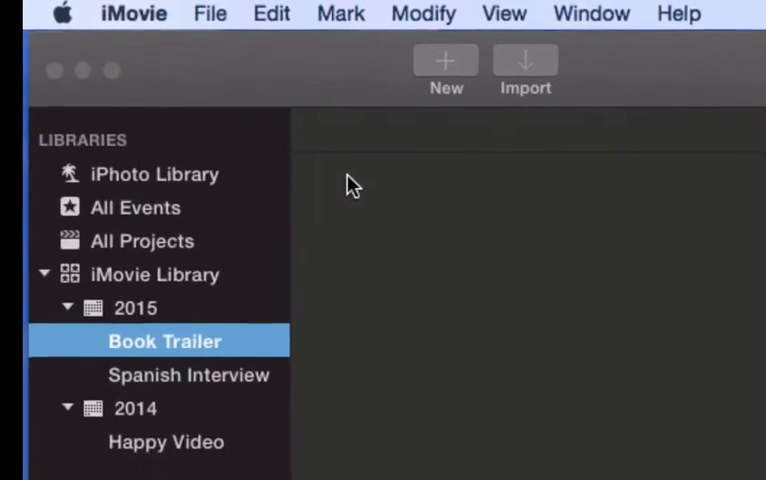
click(446, 61)
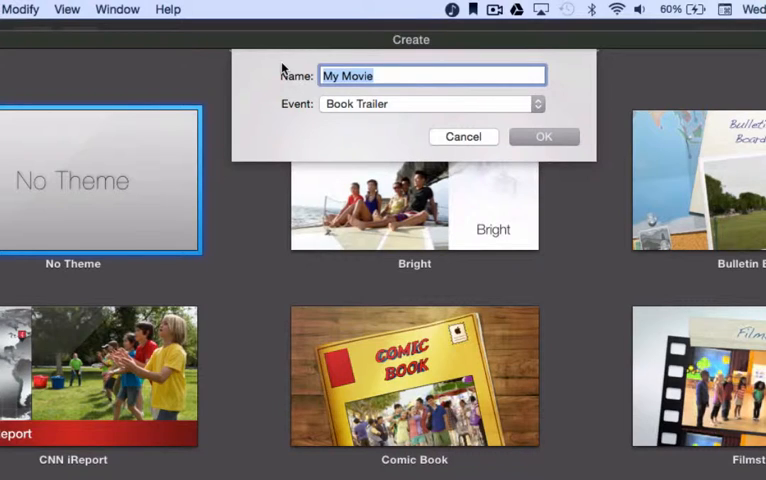
text(Hatche)
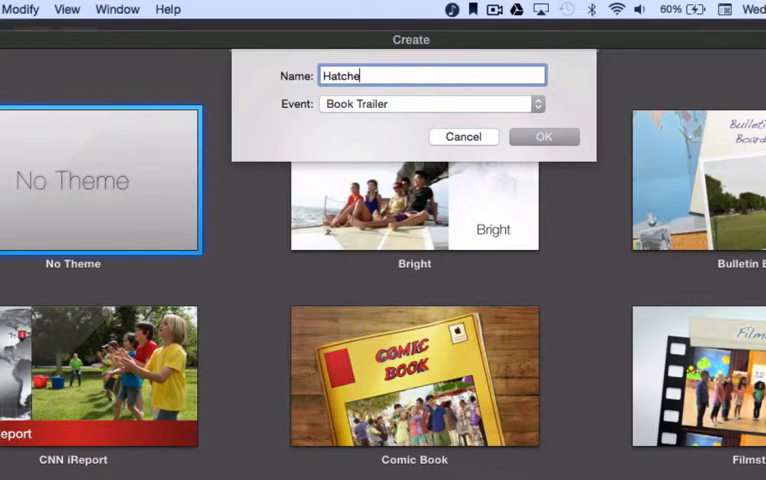
text(t)
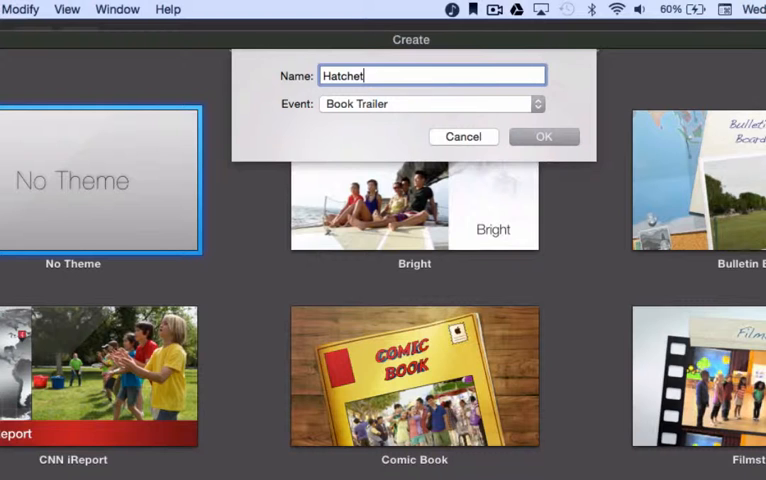
click(543, 136)
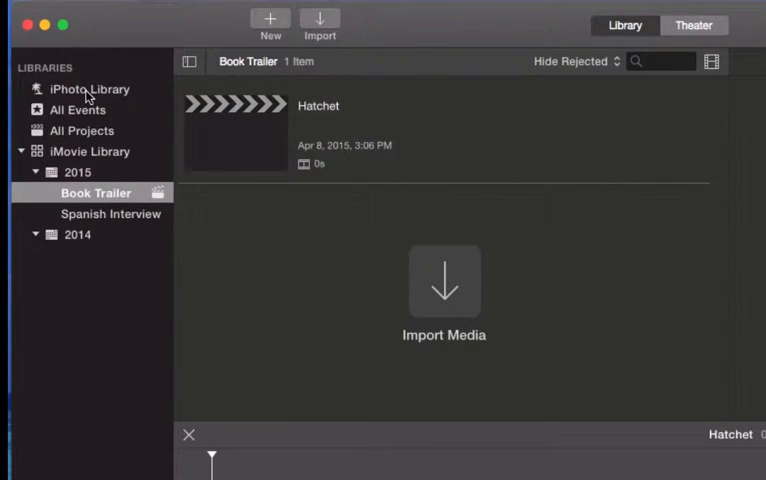
- Open the Hatchet album from the iPhoto Library's album list
click(90, 89)
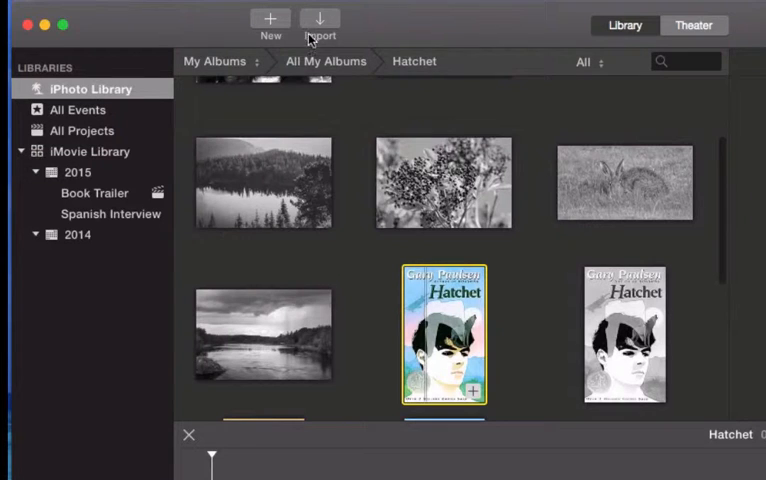
click(214, 61)
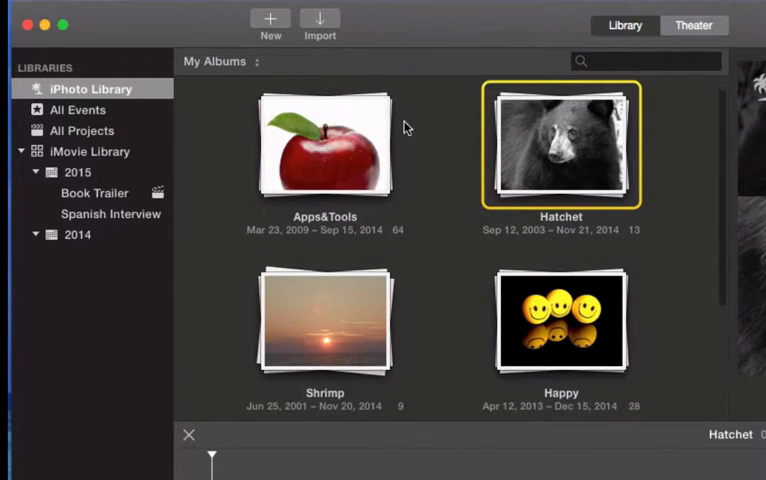
scroll(down, 3)
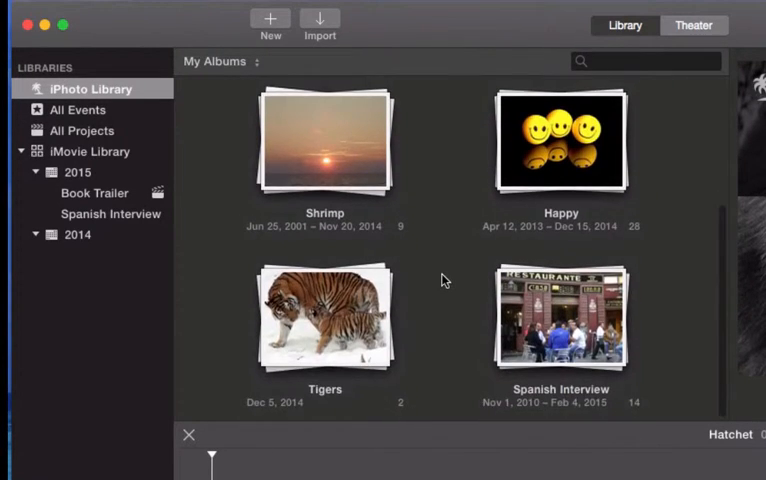
scroll(up, 3)
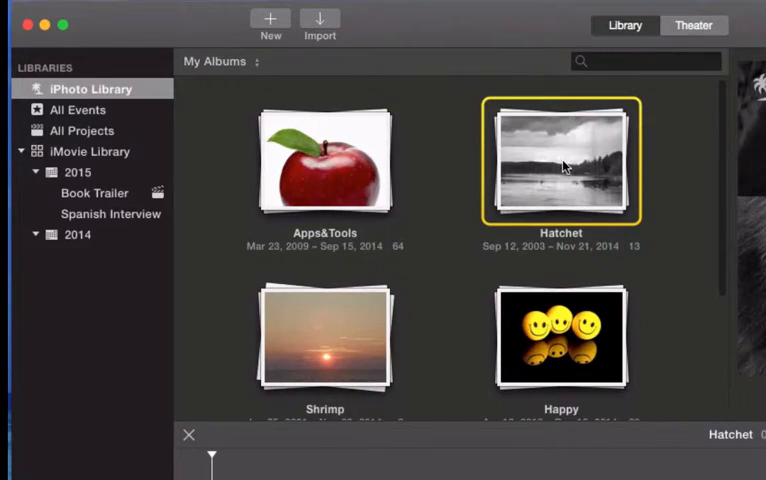
double_click(561, 162)
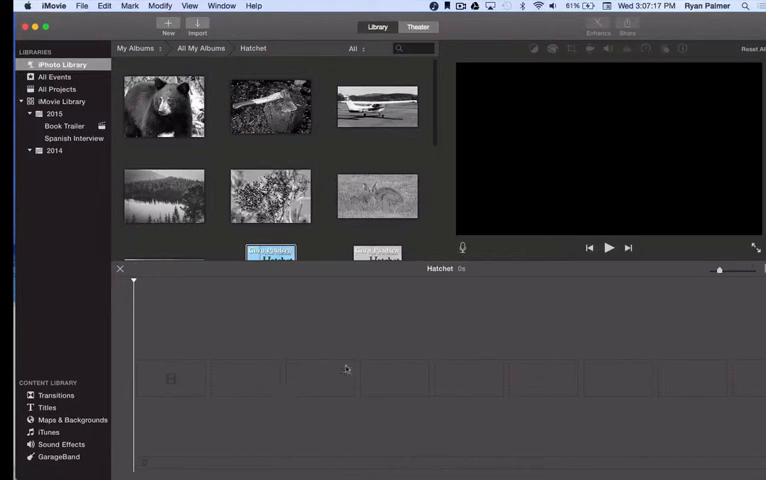
mouse_move(303, 330)
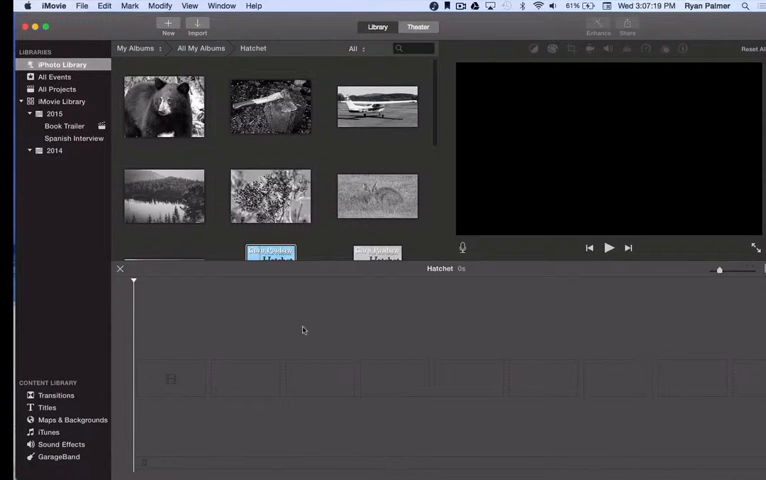
mouse_move(444, 425)
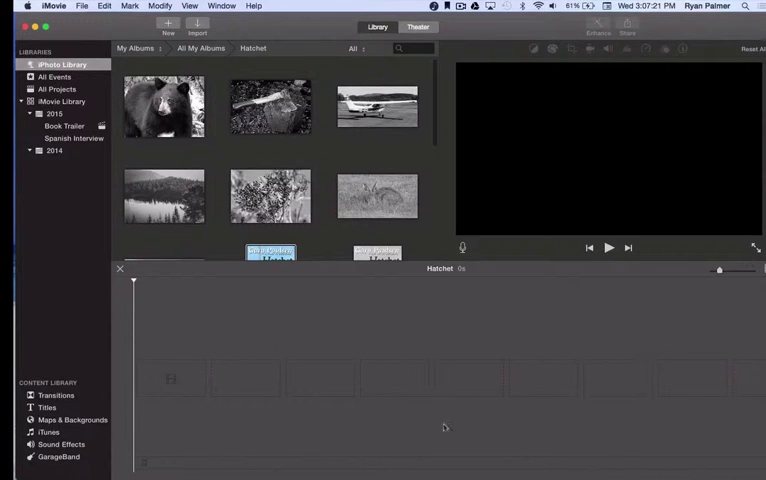
mouse_move(307, 376)
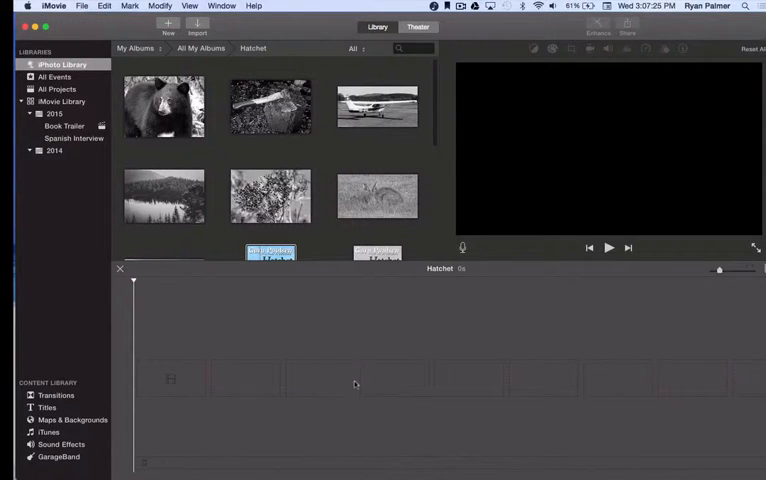
mouse_move(165, 377)
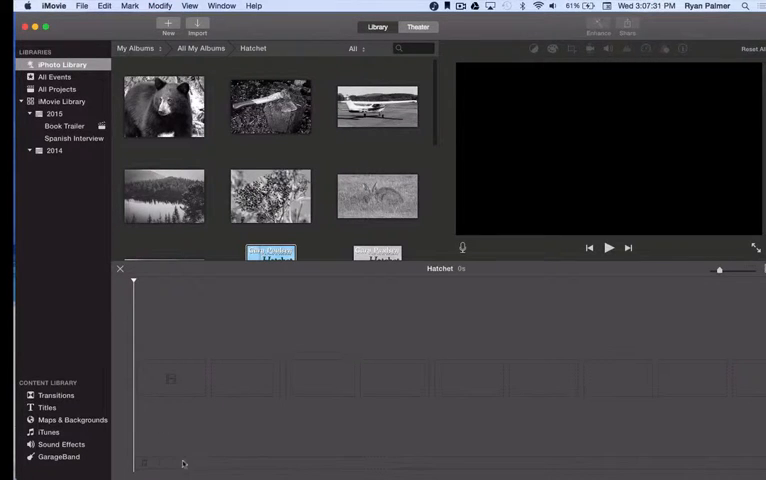
mouse_move(237, 352)
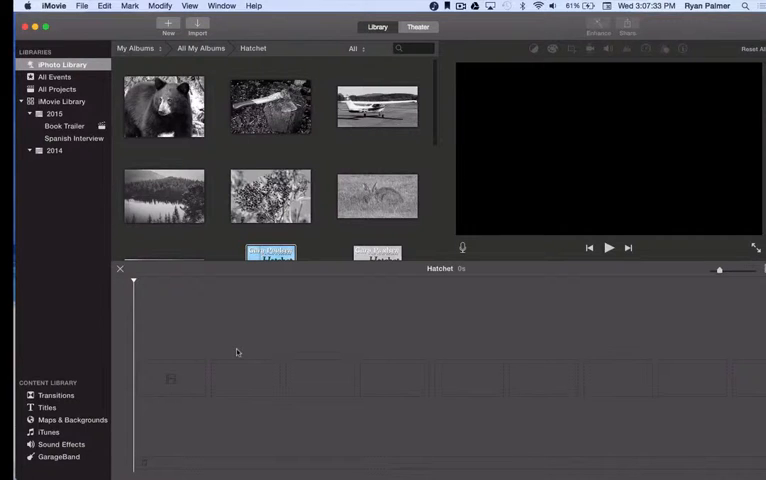
mouse_move(307, 350)
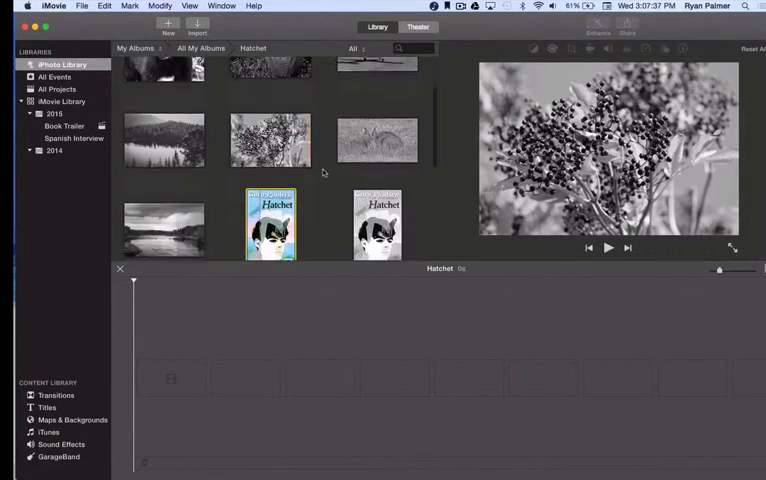
scroll(down, 3)
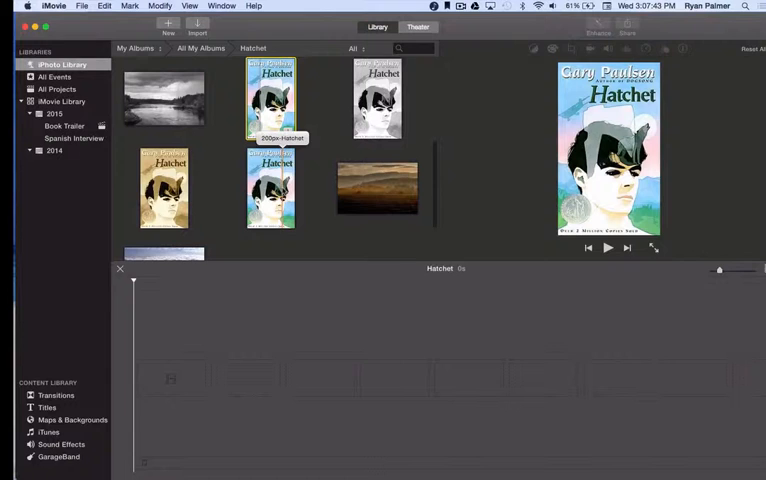
- Drag the colour Hatchet cover onto the movie timeline
drag(270, 100, 185, 270)
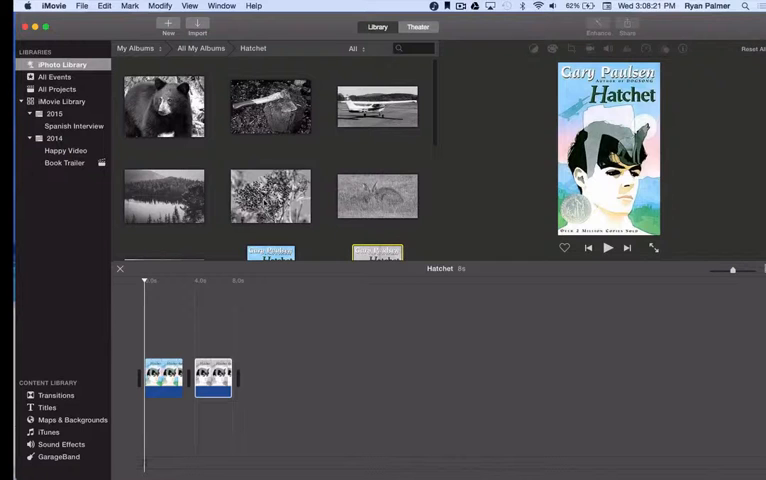
- Append the airplane photo, the next photo and the river landscape photo to the timeline
click(377, 105)
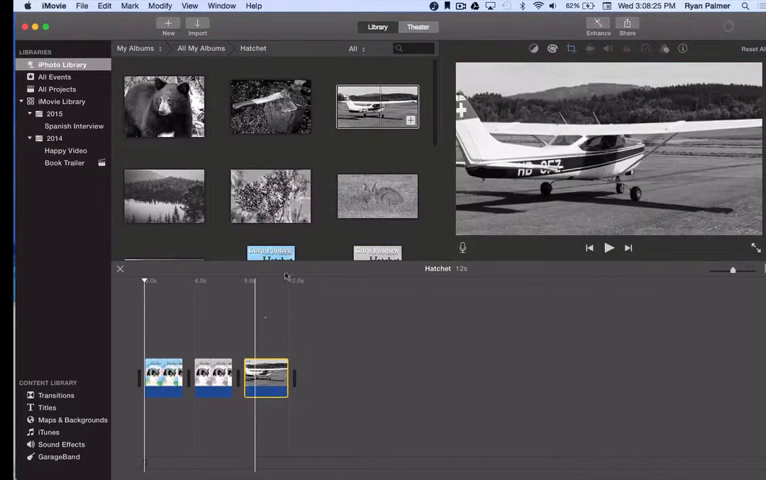
click(163, 196)
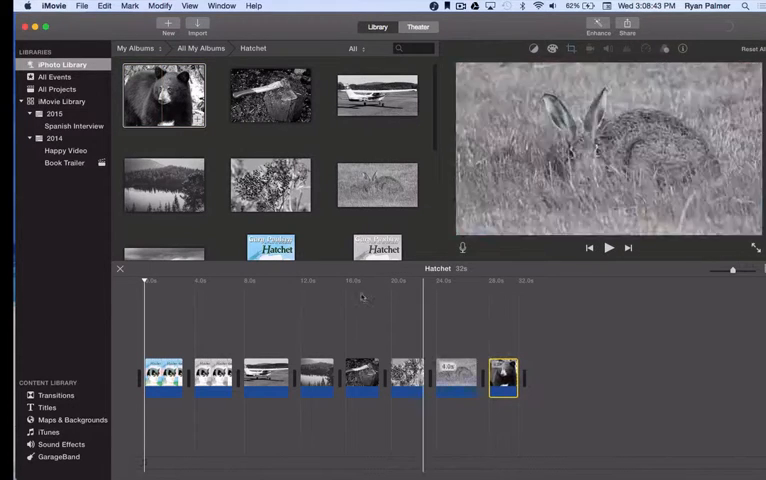
scroll(down, 3)
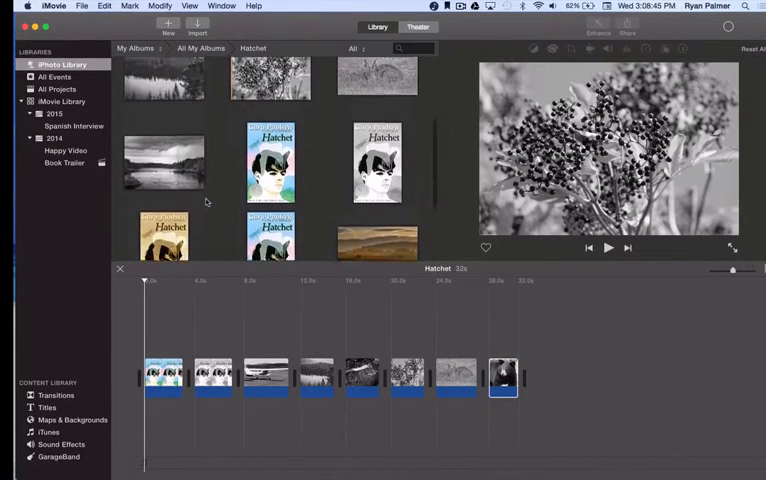
click(163, 215)
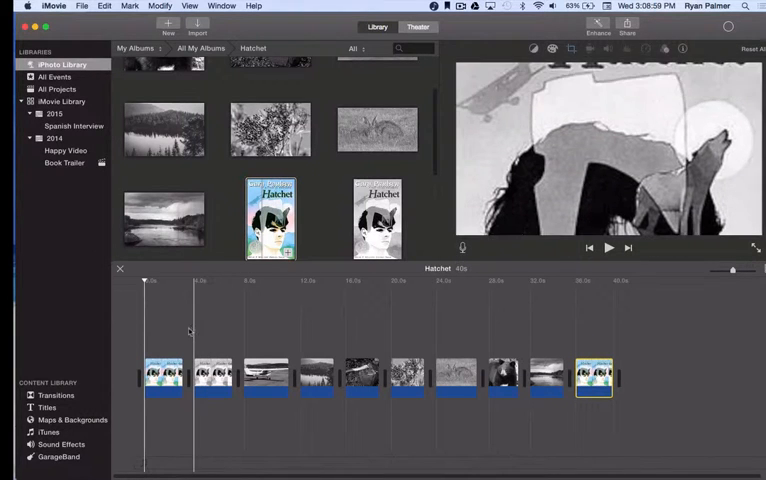
click(608, 247)
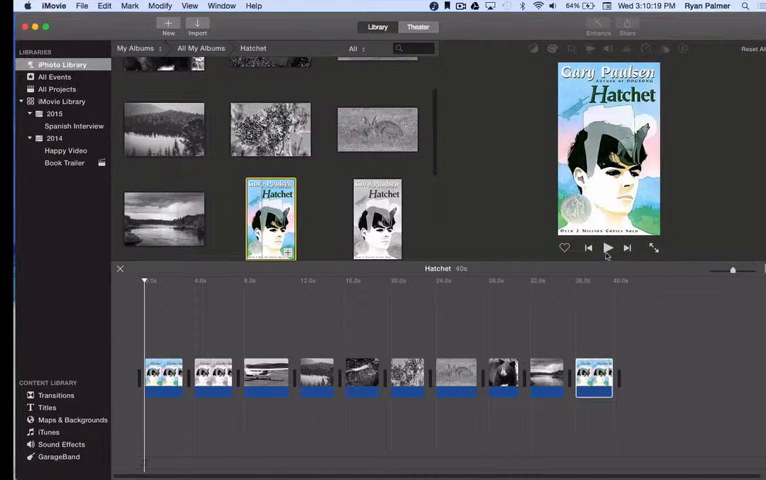
mouse_move(588, 247)
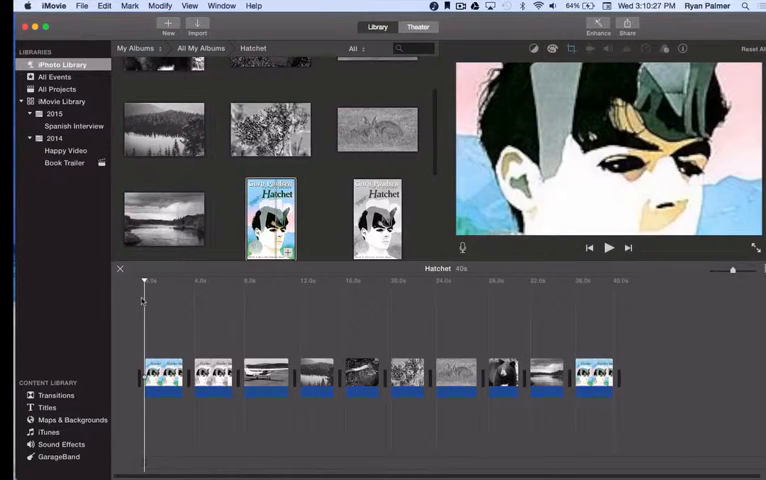
click(608, 247)
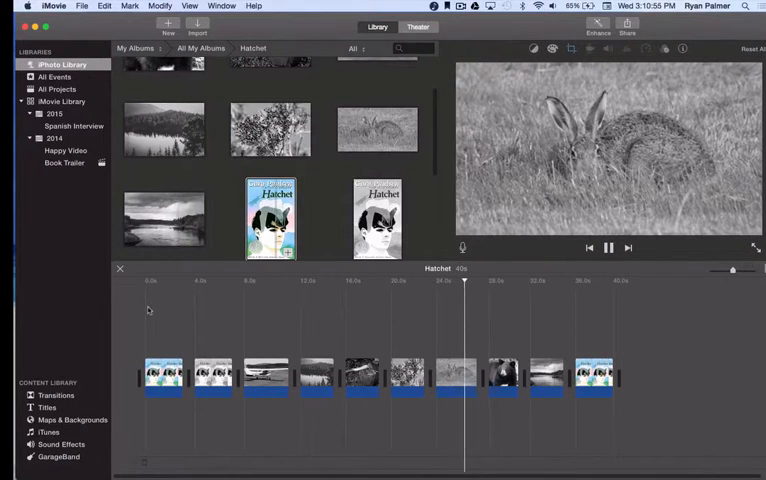
click(490, 280)
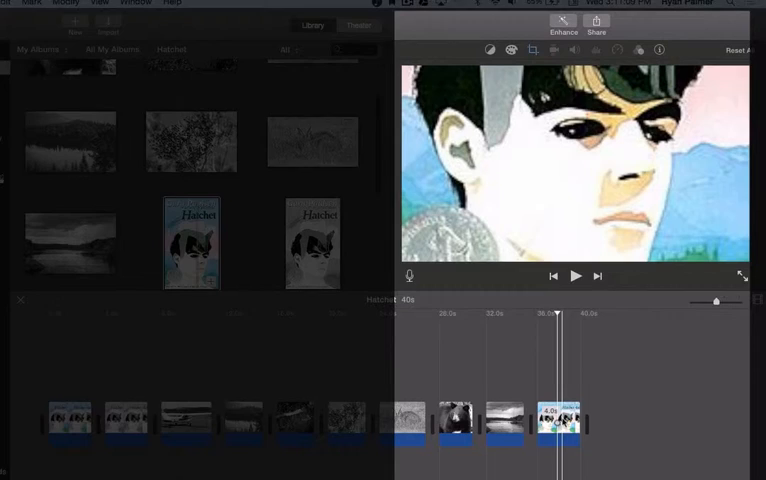
- Set the closing cover clip's framing to Crop to Fill
click(517, 50)
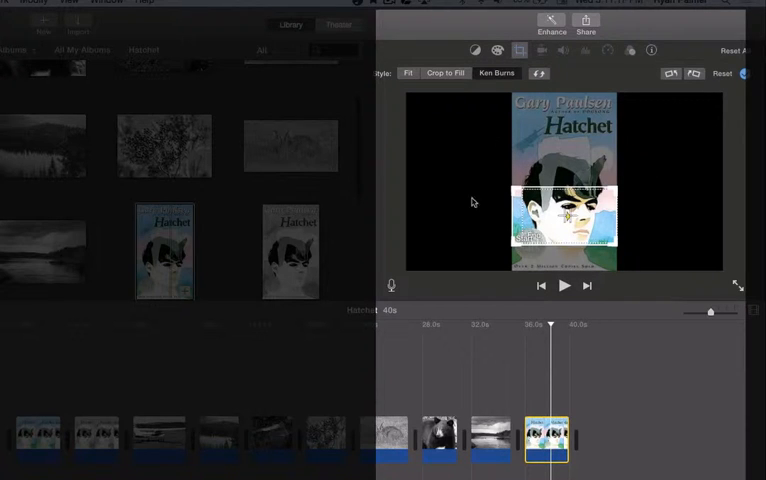
mouse_move(534, 153)
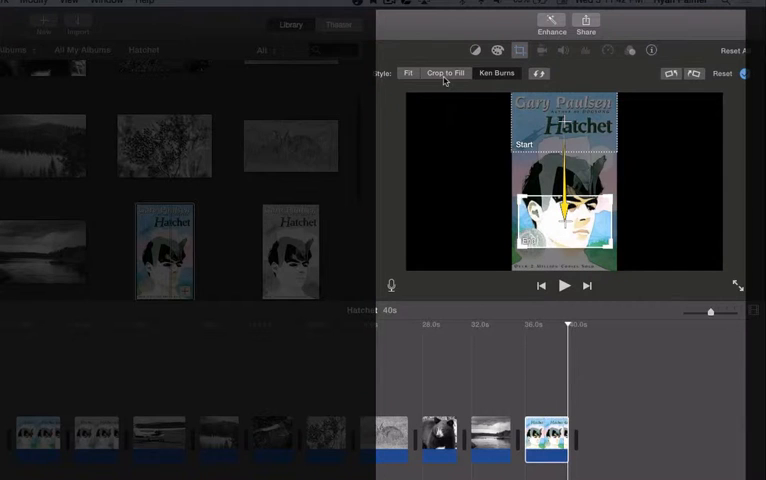
click(445, 72)
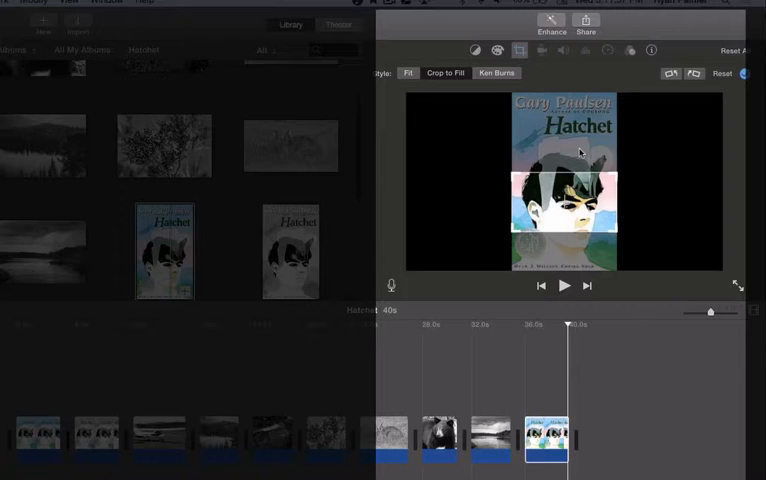
- Set the closing cover clip to Fit and select the opening cover clip
click(407, 72)
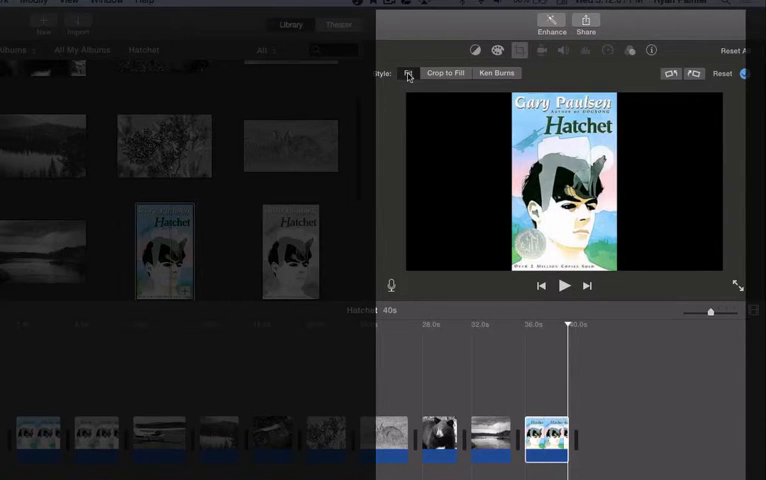
click(408, 72)
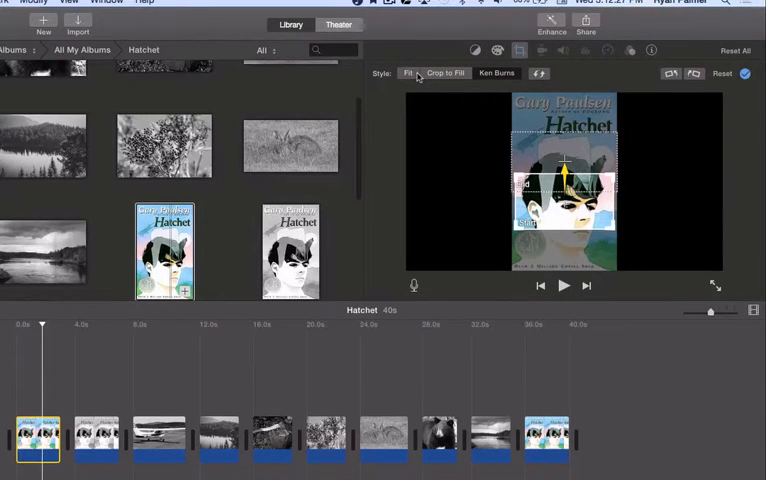
- Apply the Fit style to the opening colour cover and the grayscale cover clips
click(408, 73)
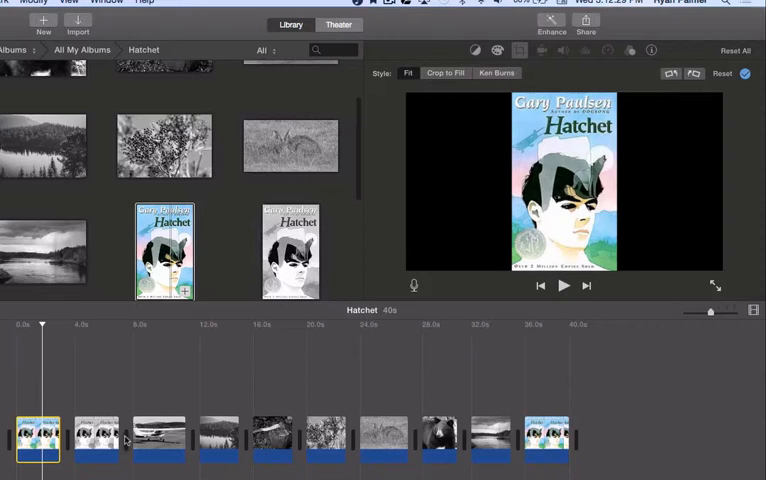
click(95, 440)
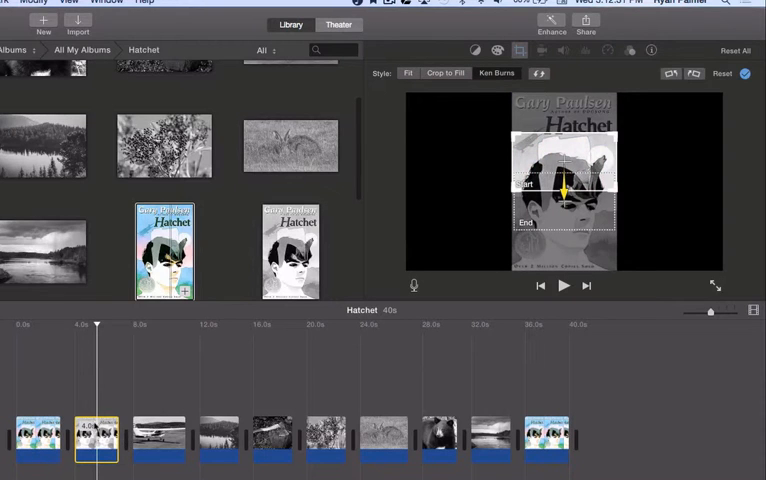
click(408, 72)
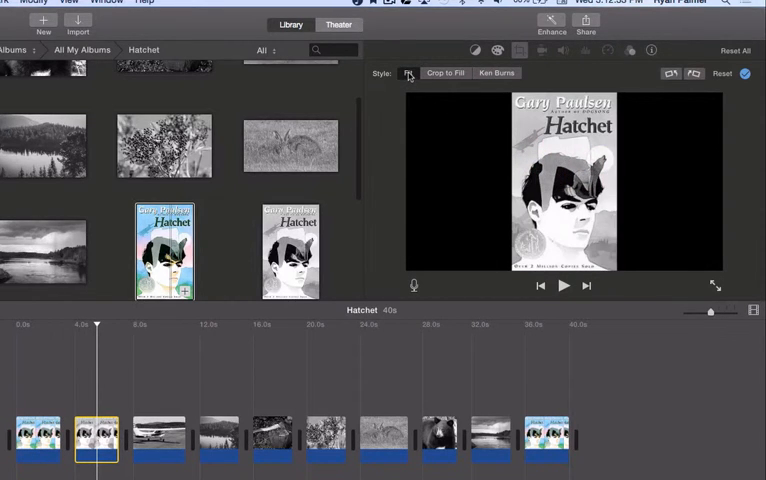
mouse_move(408, 73)
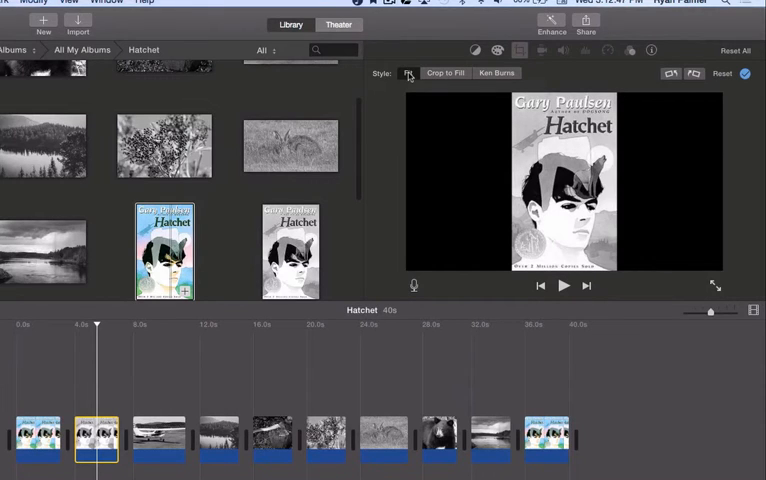
click(390, 5)
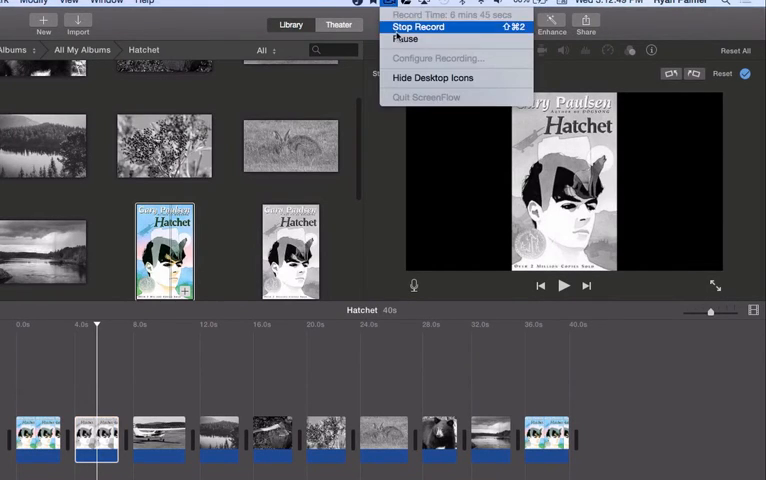